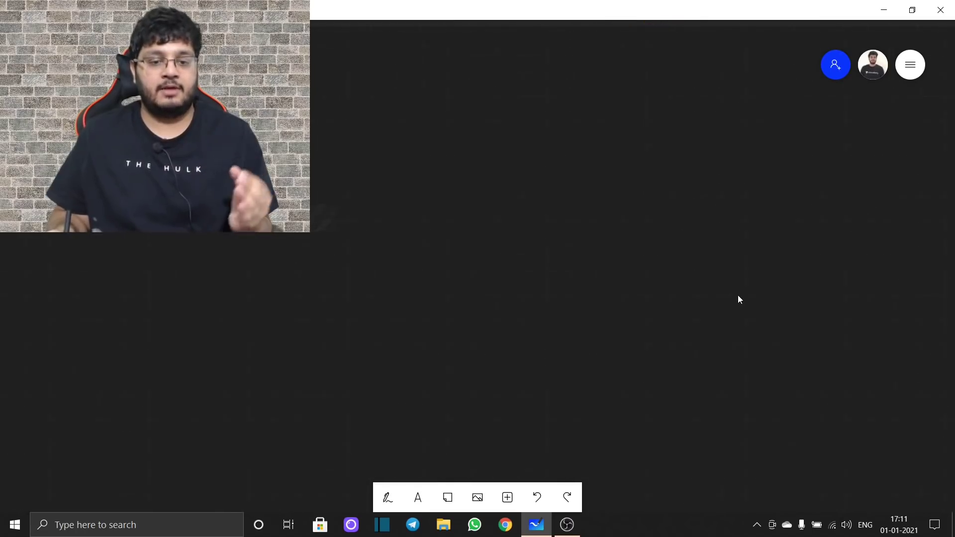
Begin handwriting the 'Books :' heading with the white pen.
click(387, 497)
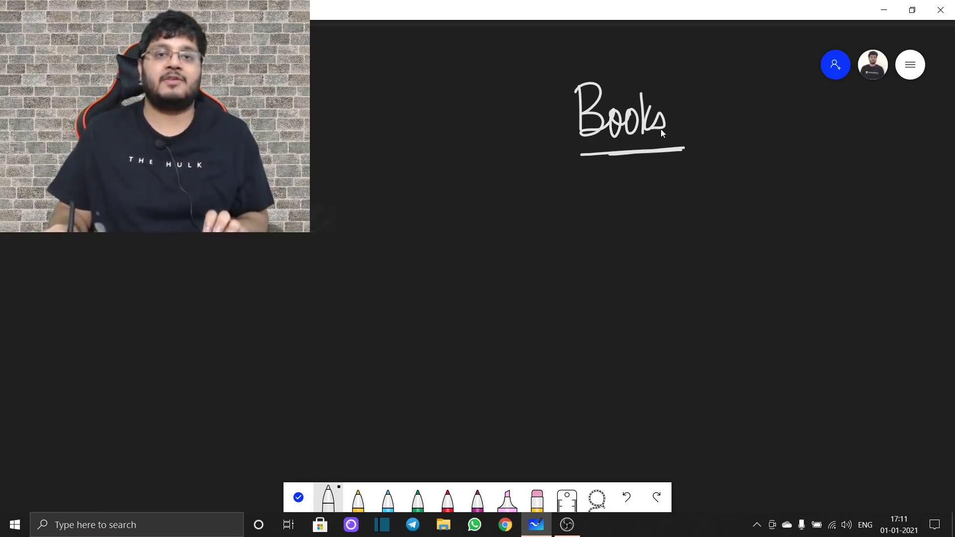
mouse_move(653, 136)
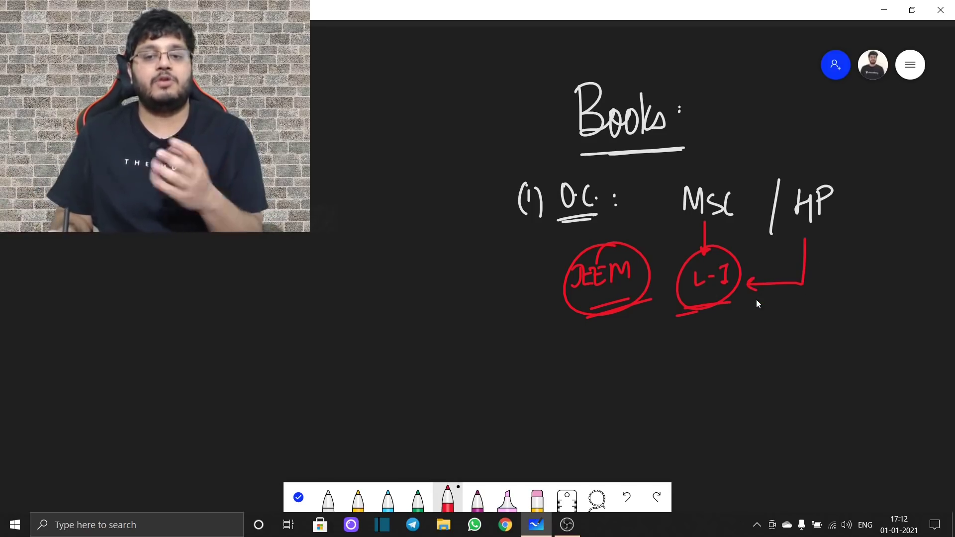
mouse_move(743, 298)
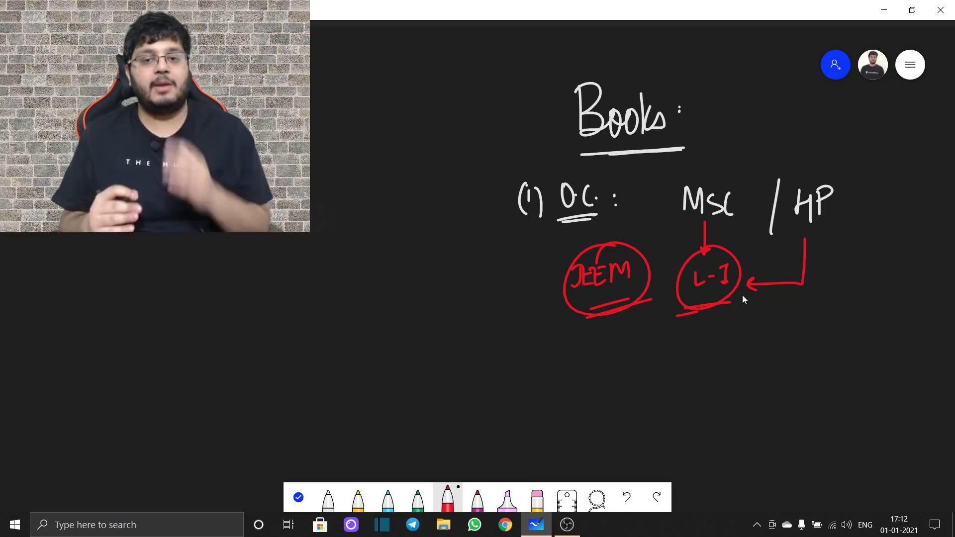
mouse_move(525, 484)
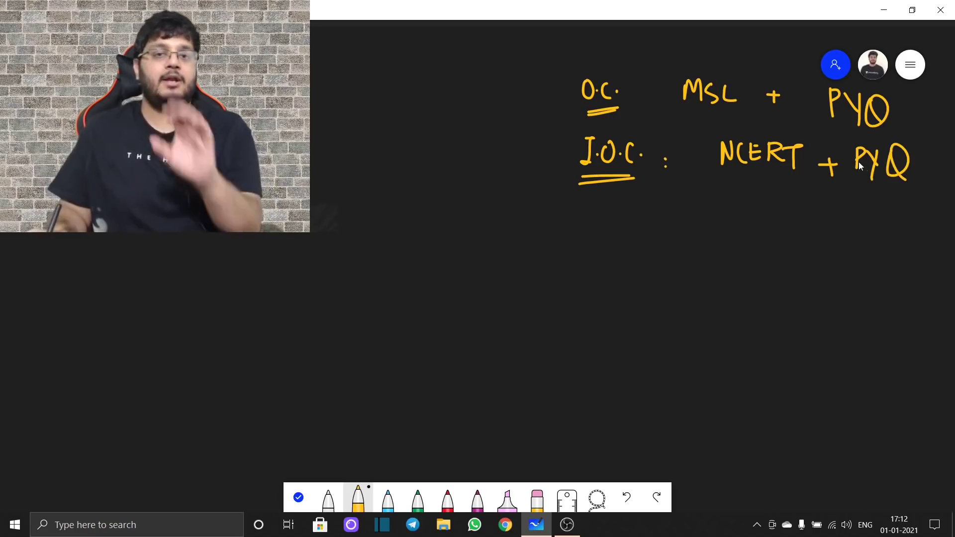
click(447, 497)
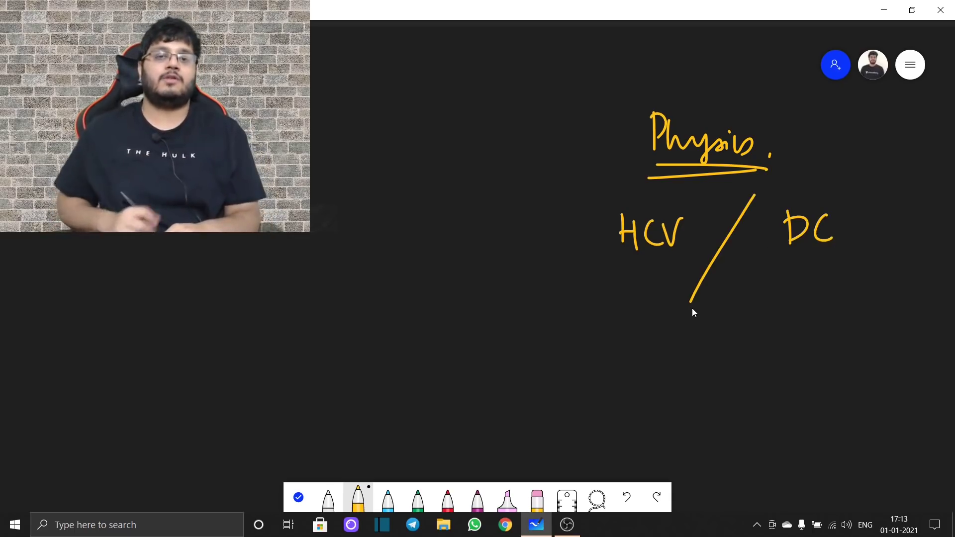
mouse_move(446, 499)
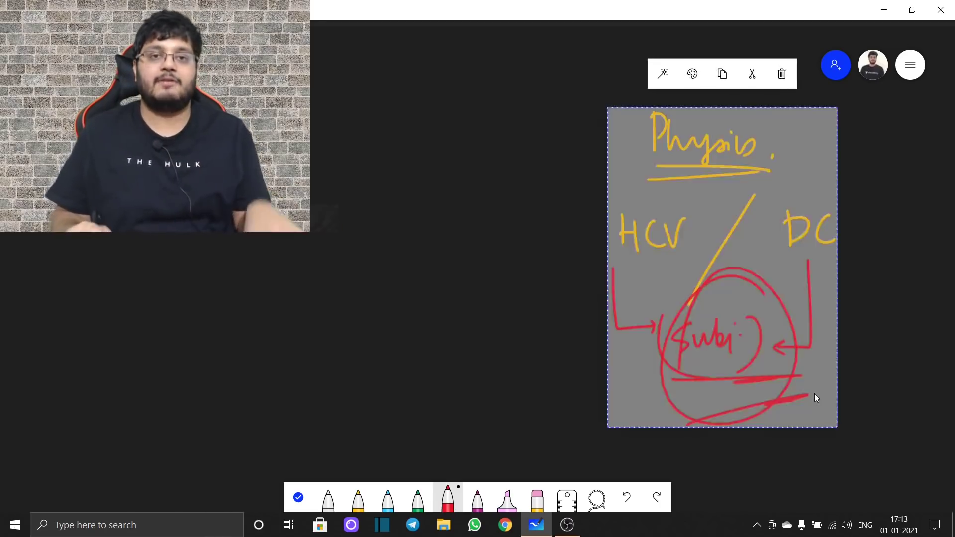
Delete the lasso-selected Physics recommendation notes from the board.
click(782, 73)
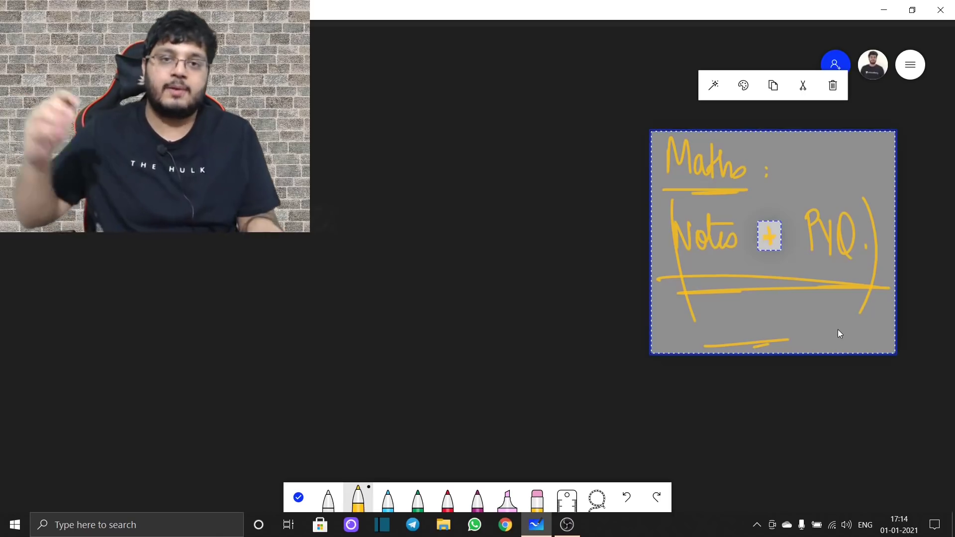
Delete the selected 'Maths : Notes + PYQ' text, leaving the board blank.
click(833, 85)
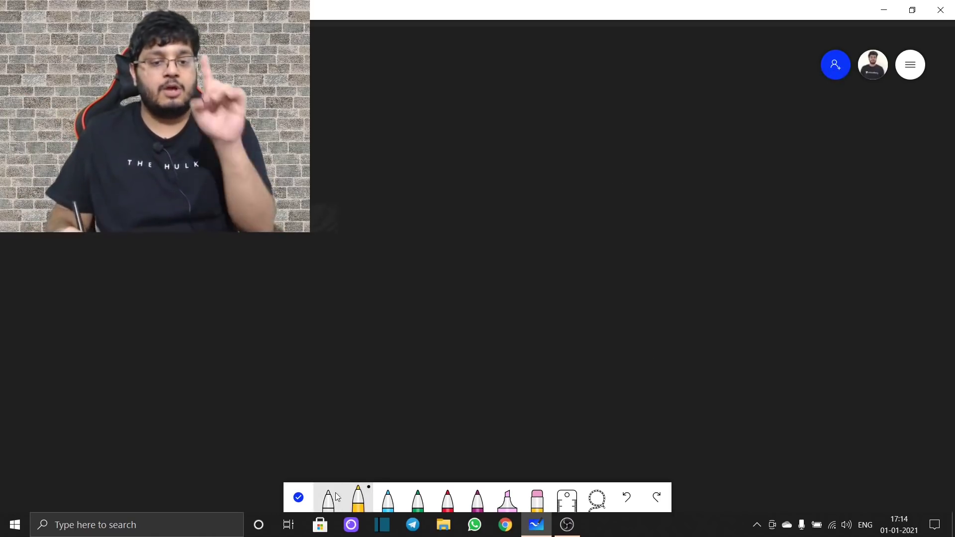